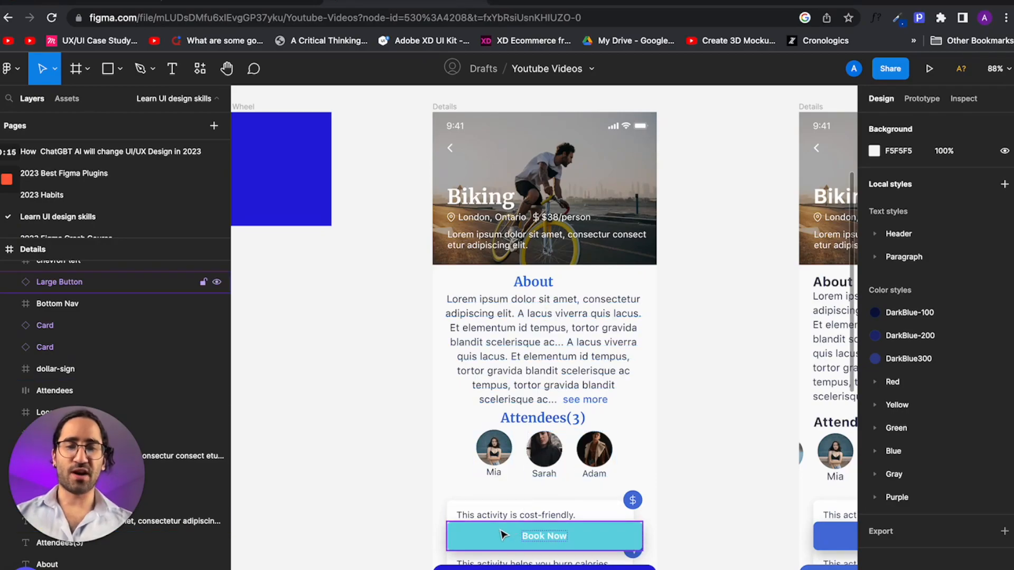
Select the teal Book Now Large Button instance on the Biking Details frame.
left_click(543, 536)
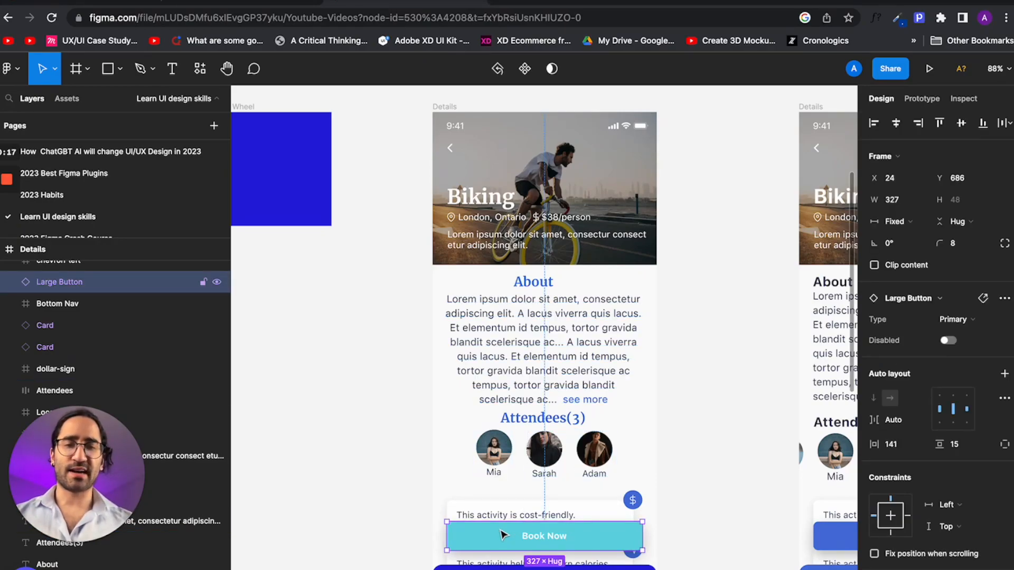